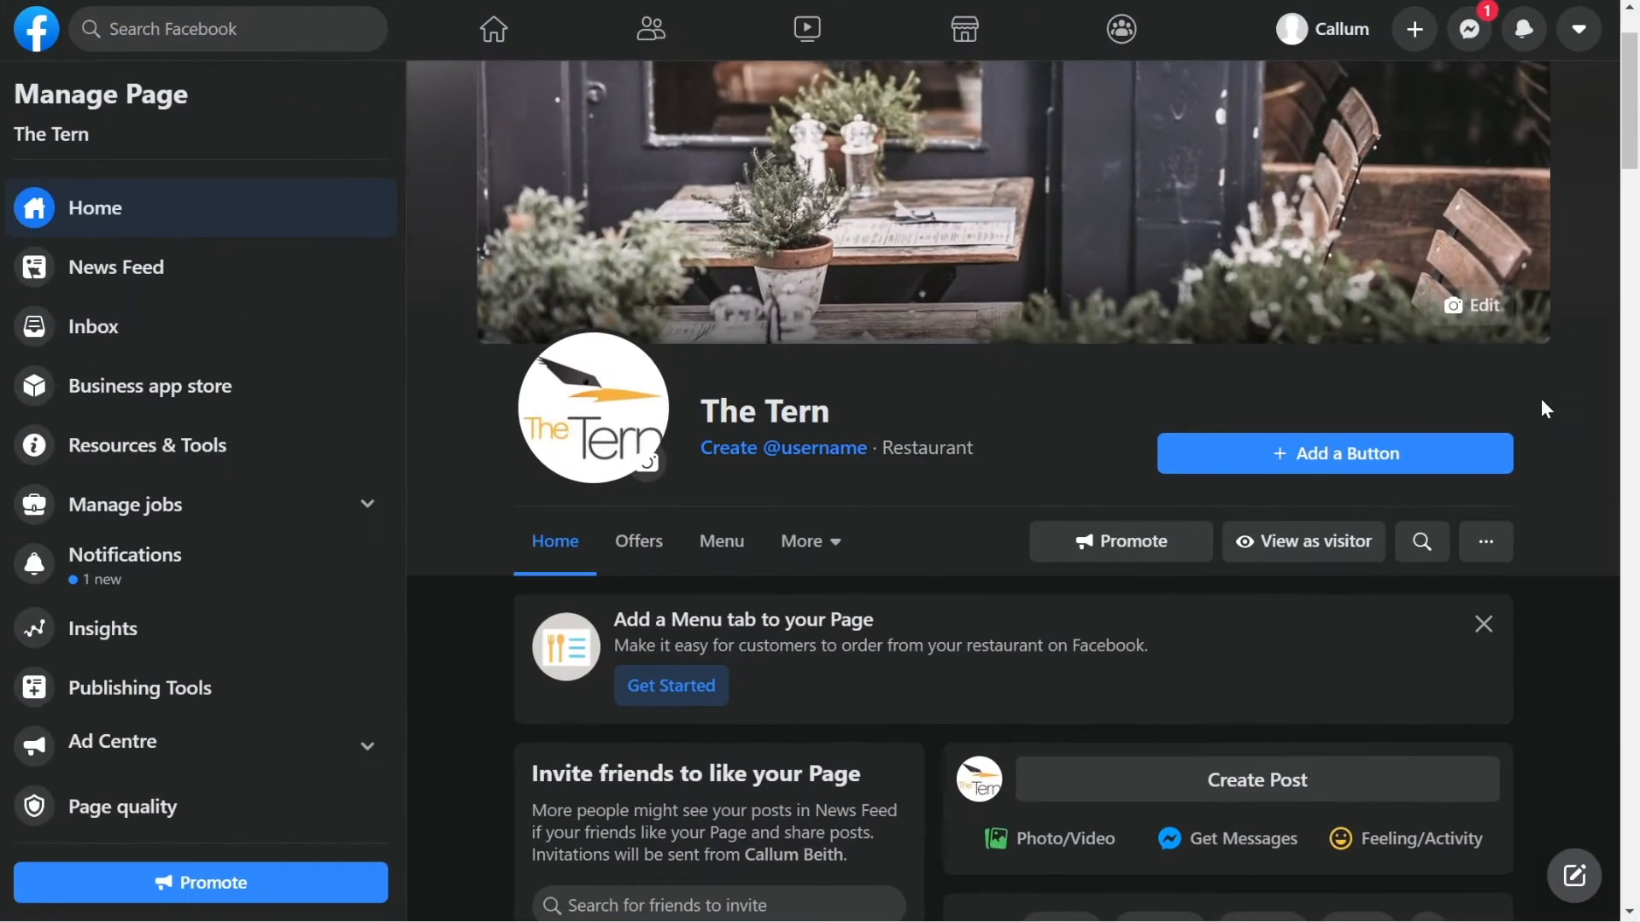
- Open Add a Button on The Tern's Facebook Page to choose a visitor action
left_click(1335, 454)
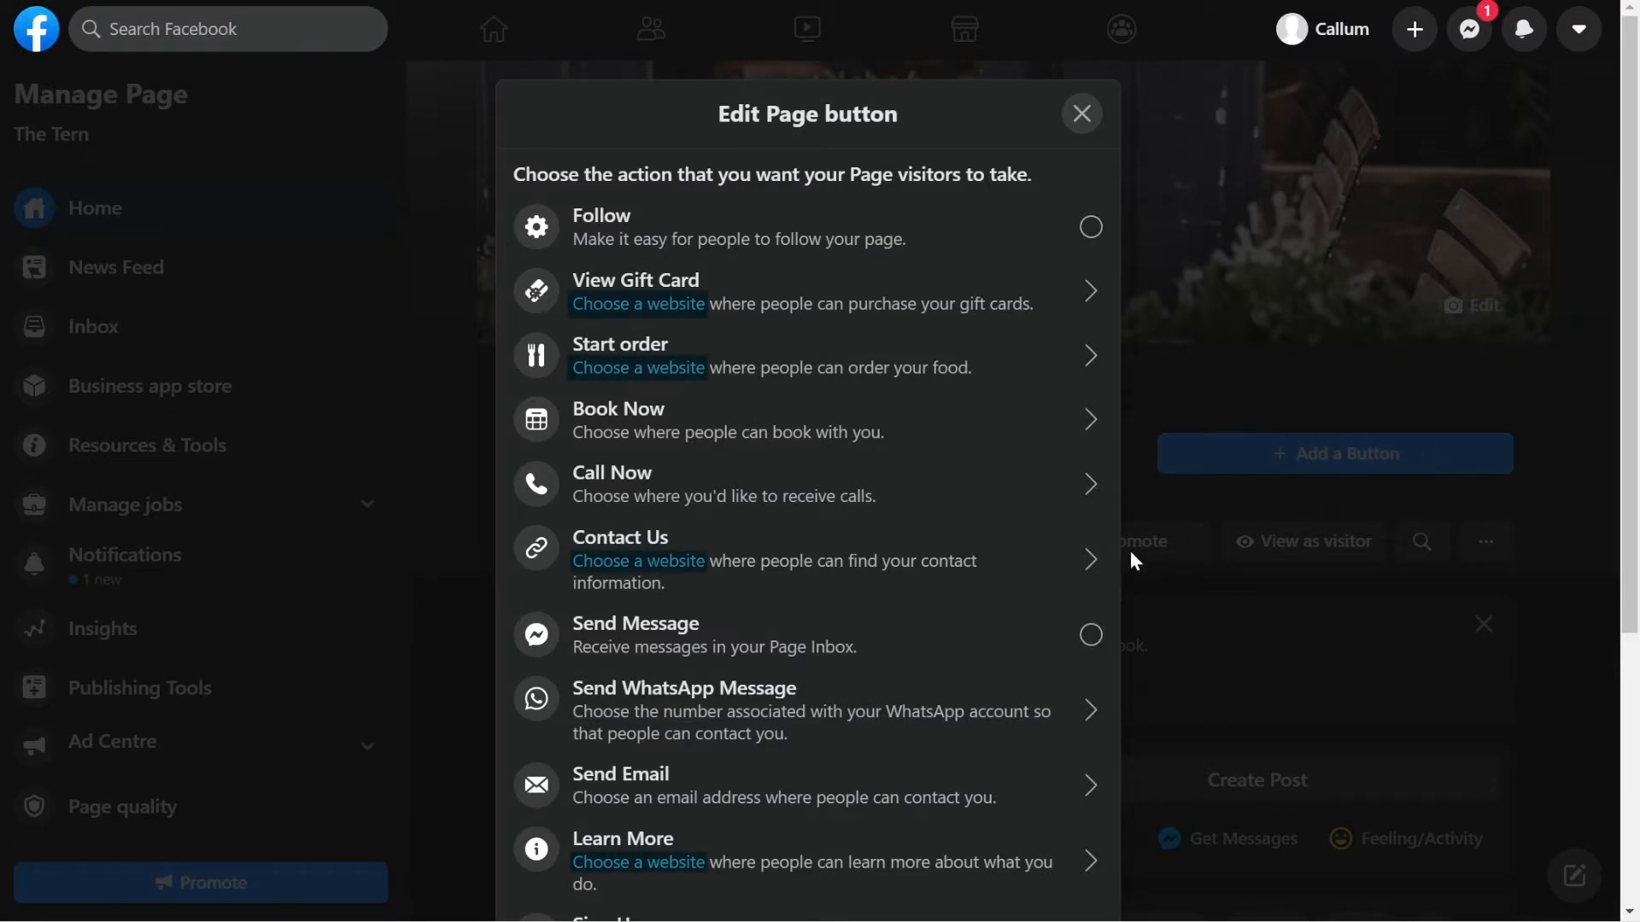
mouse_move(1092, 578)
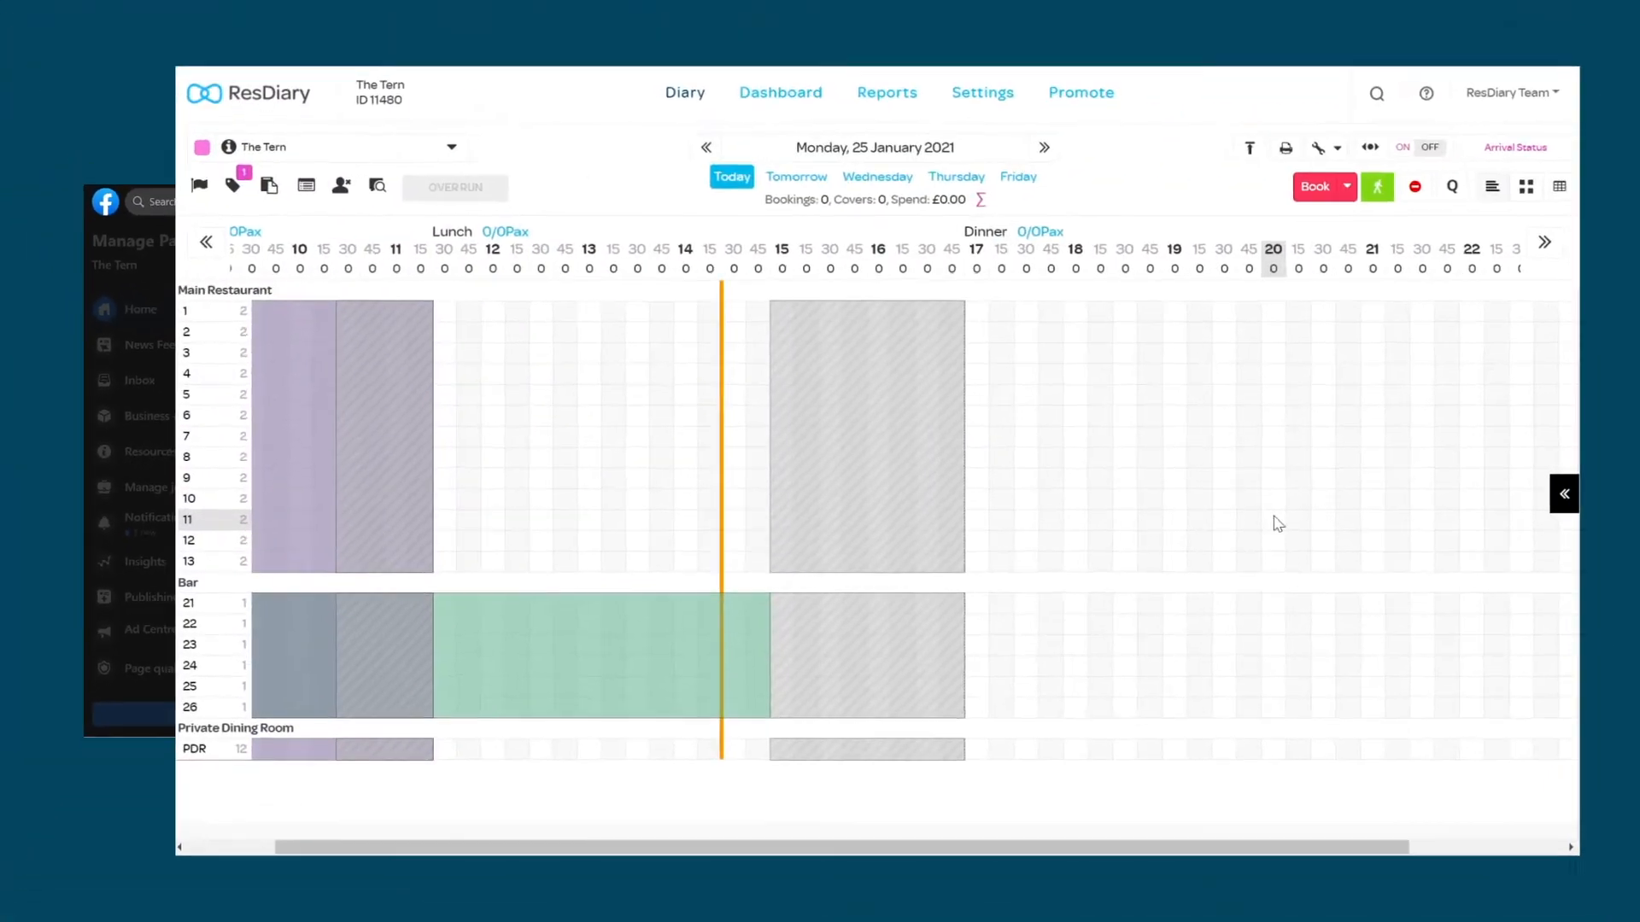
- In ResDiary's Widget Configurator, select the booking URL in the export widget code
left_click(1081, 91)
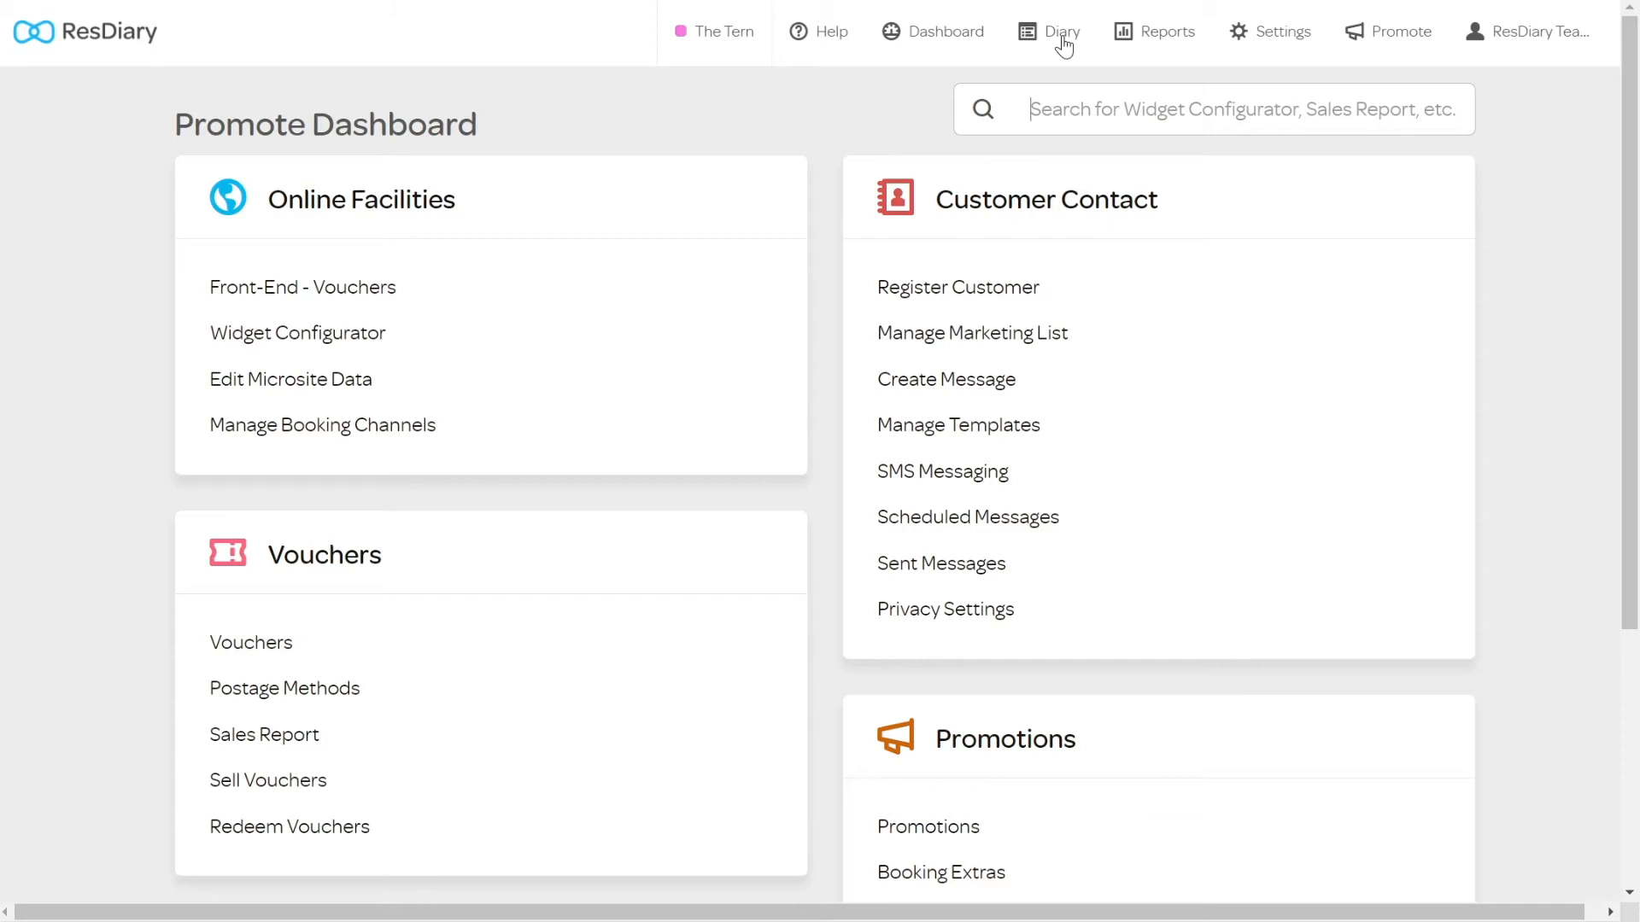
left_click(297, 333)
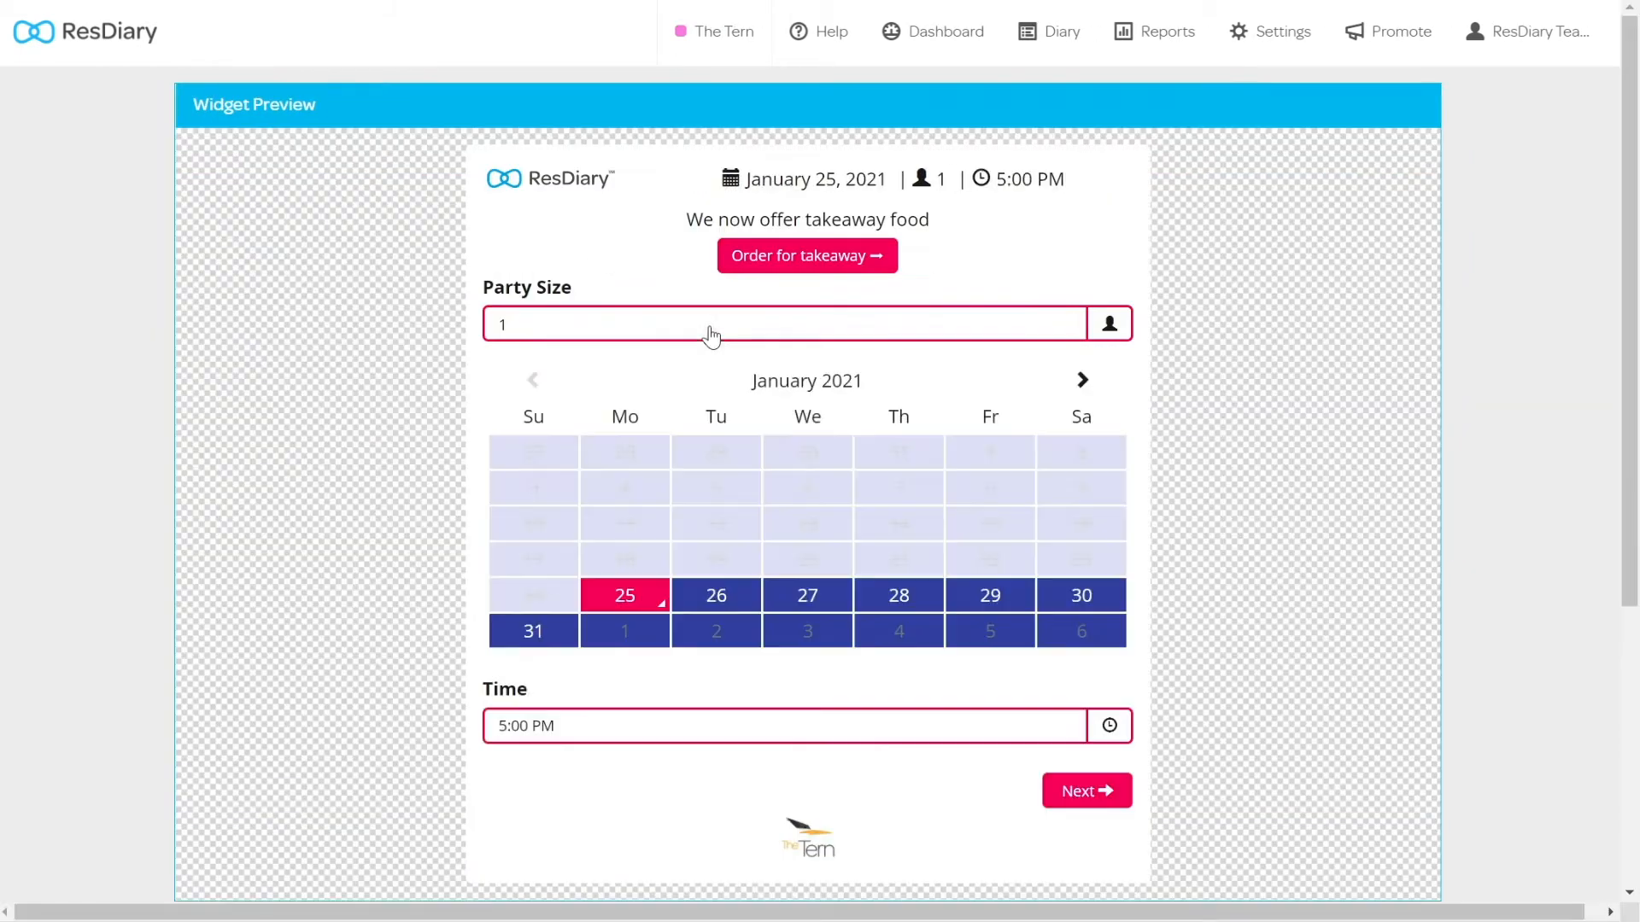
scroll("down", 3)
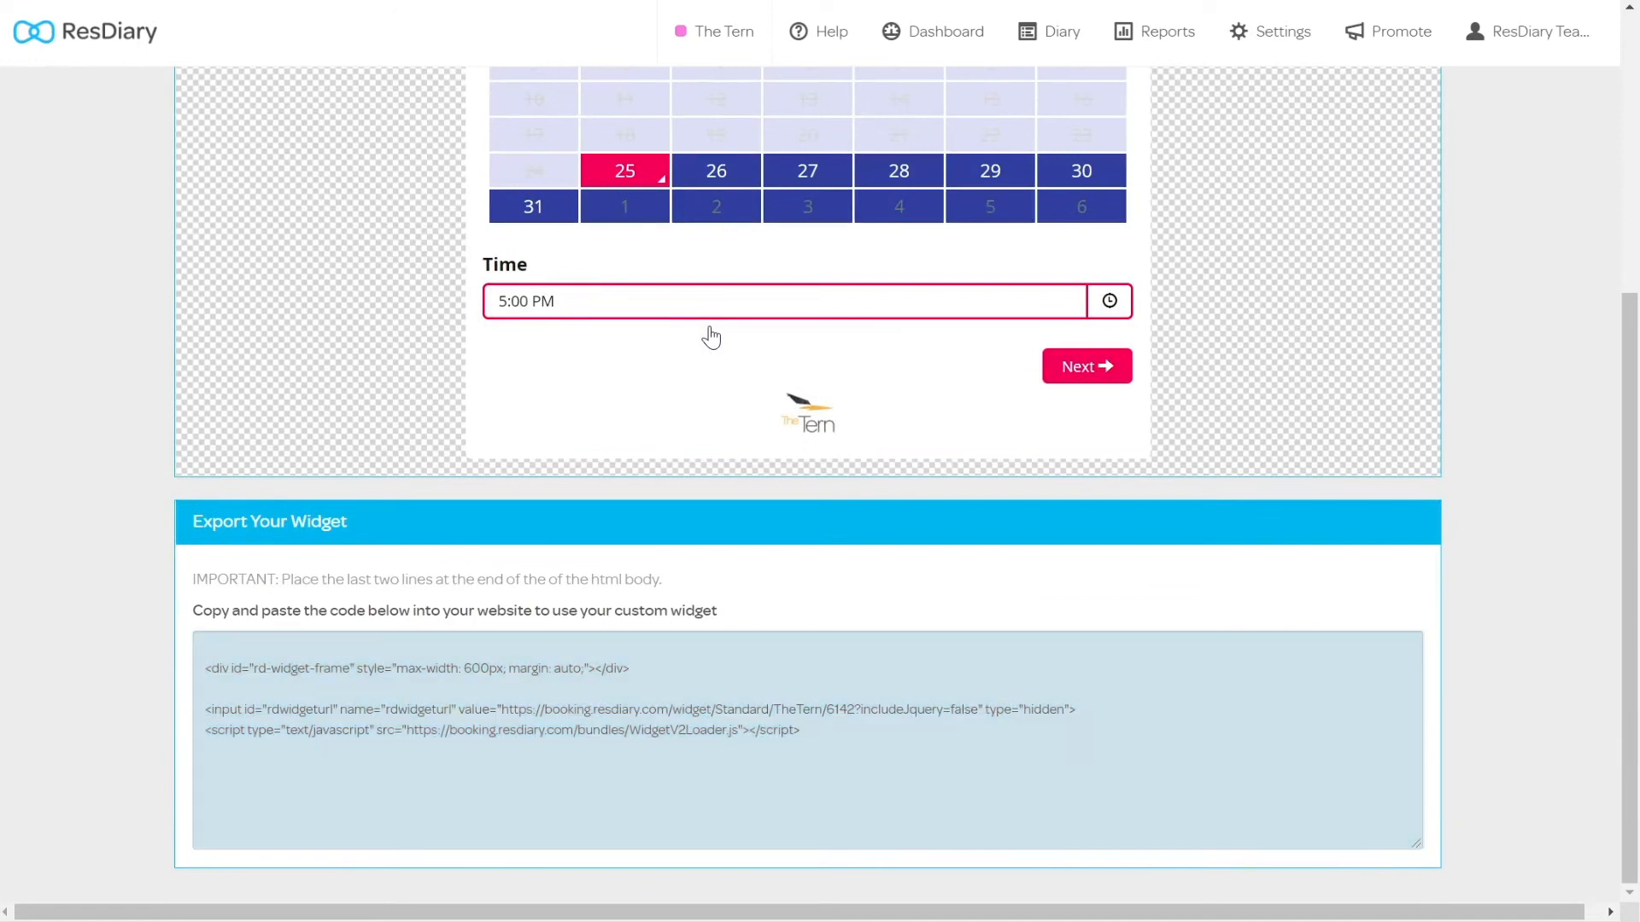
double_click(573, 710)
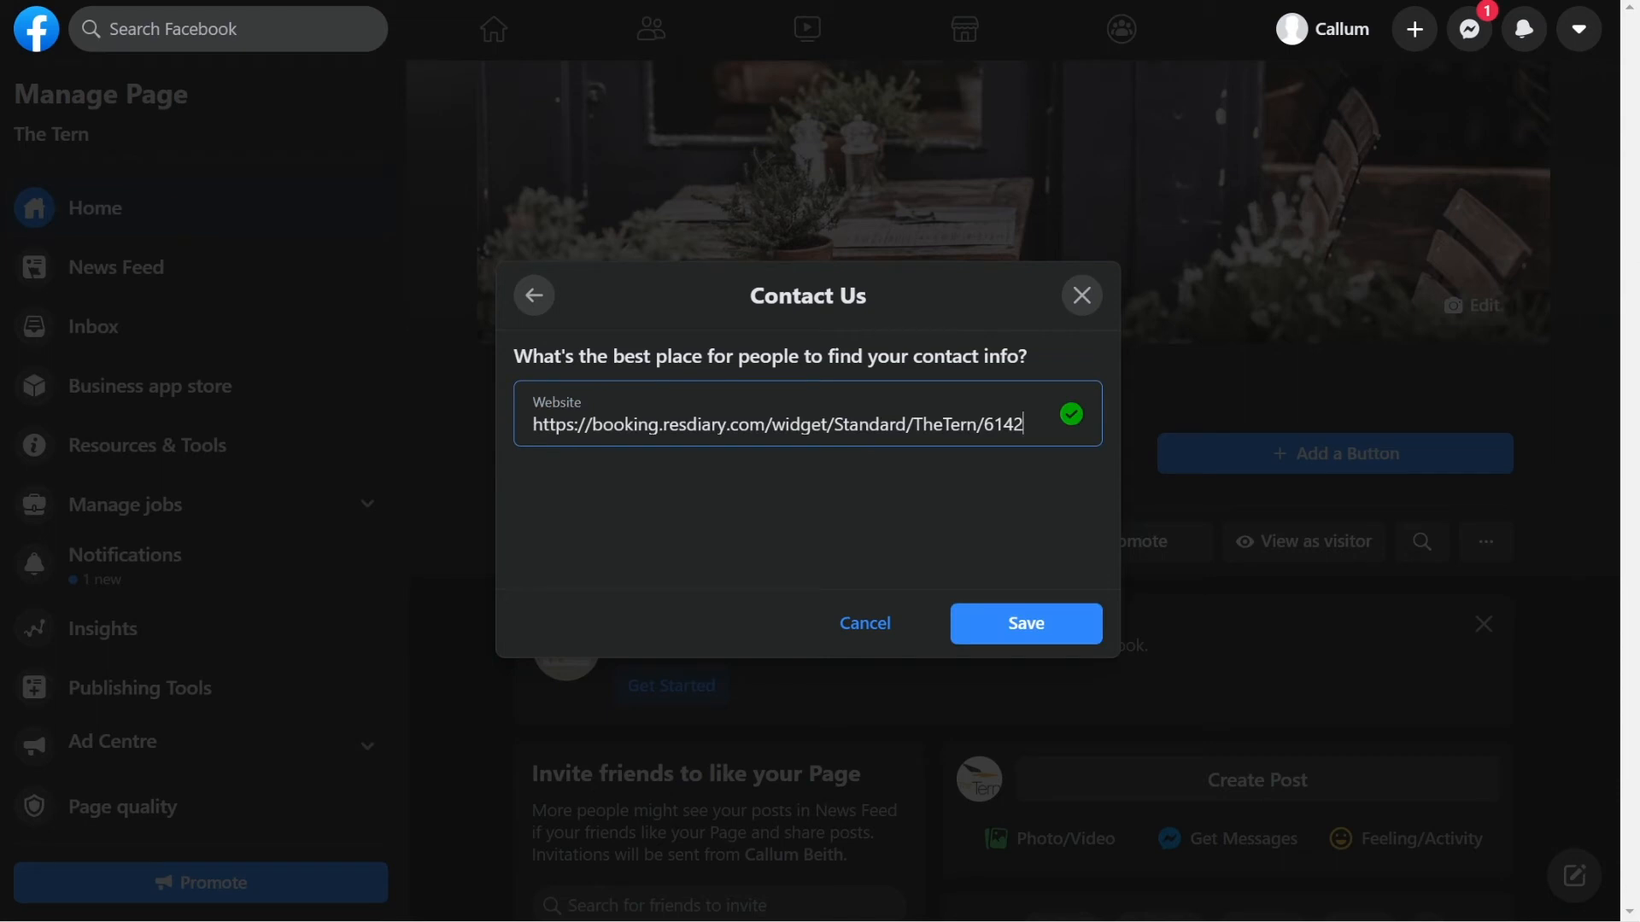
- Save the Contact Us button with the ResDiary link, then test it by following the link
left_click(1025, 623)
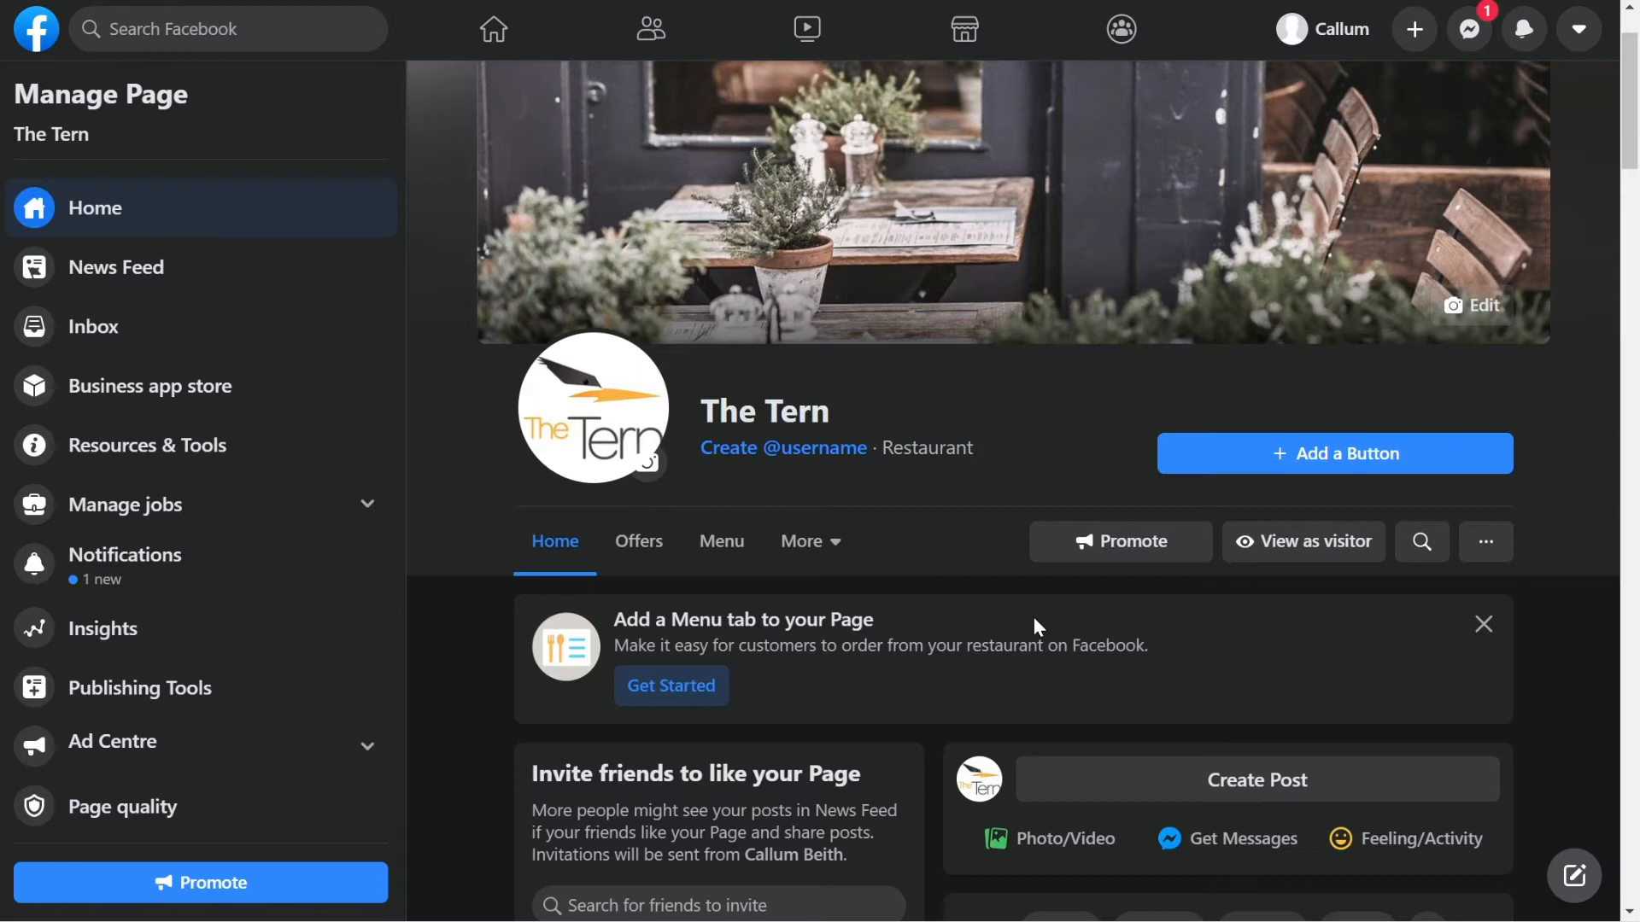
left_click(1335, 454)
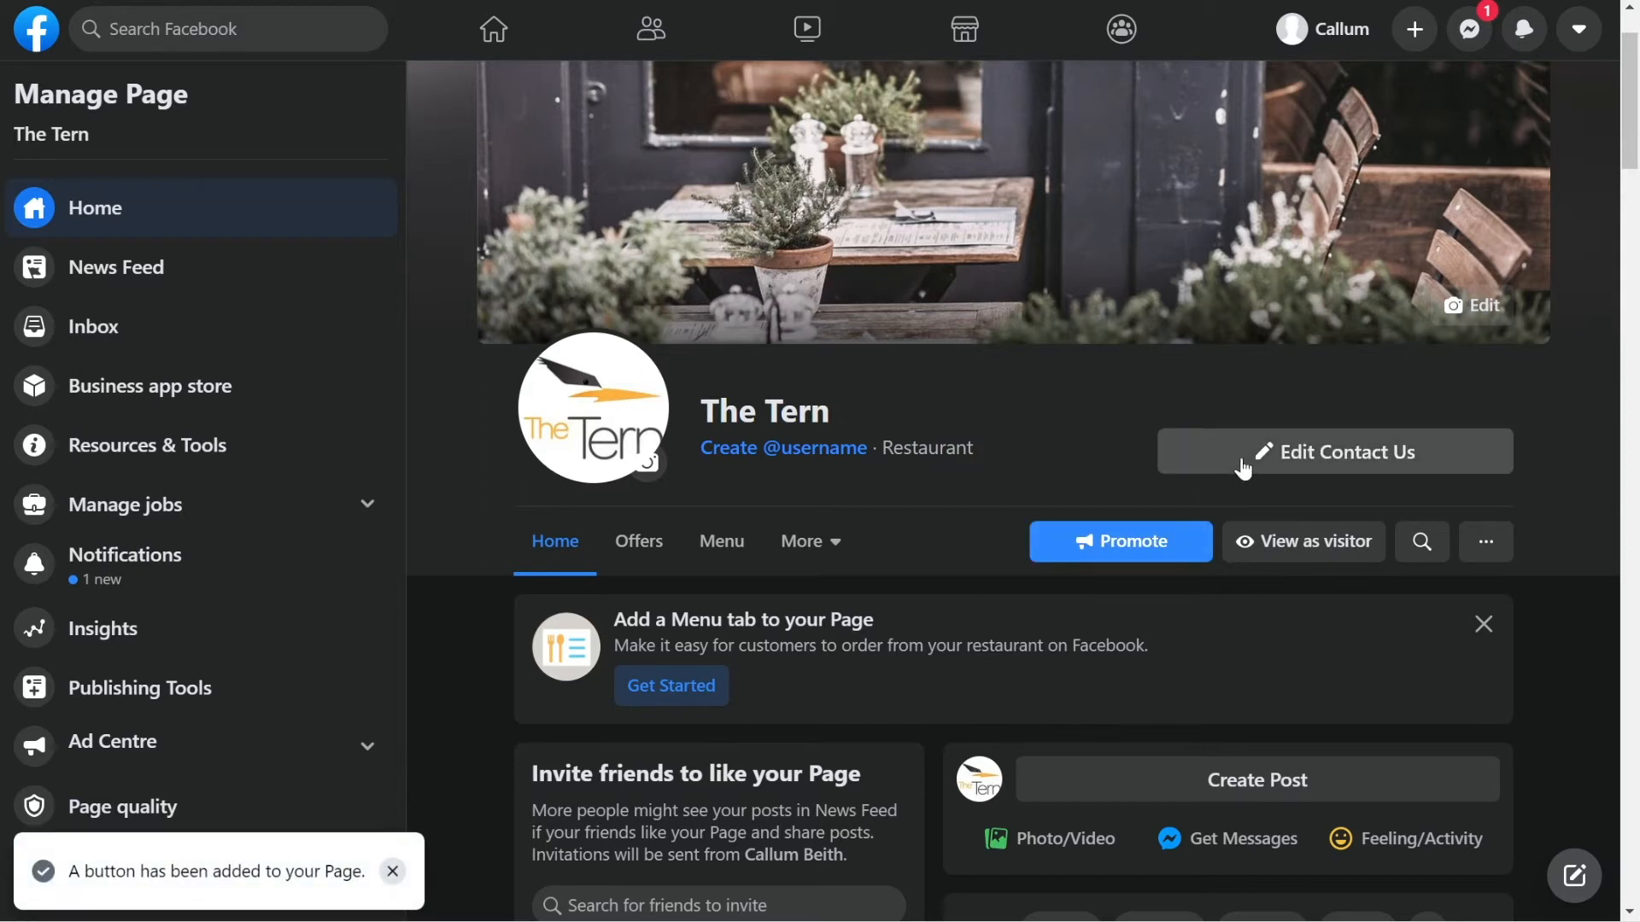
left_click(1335, 452)
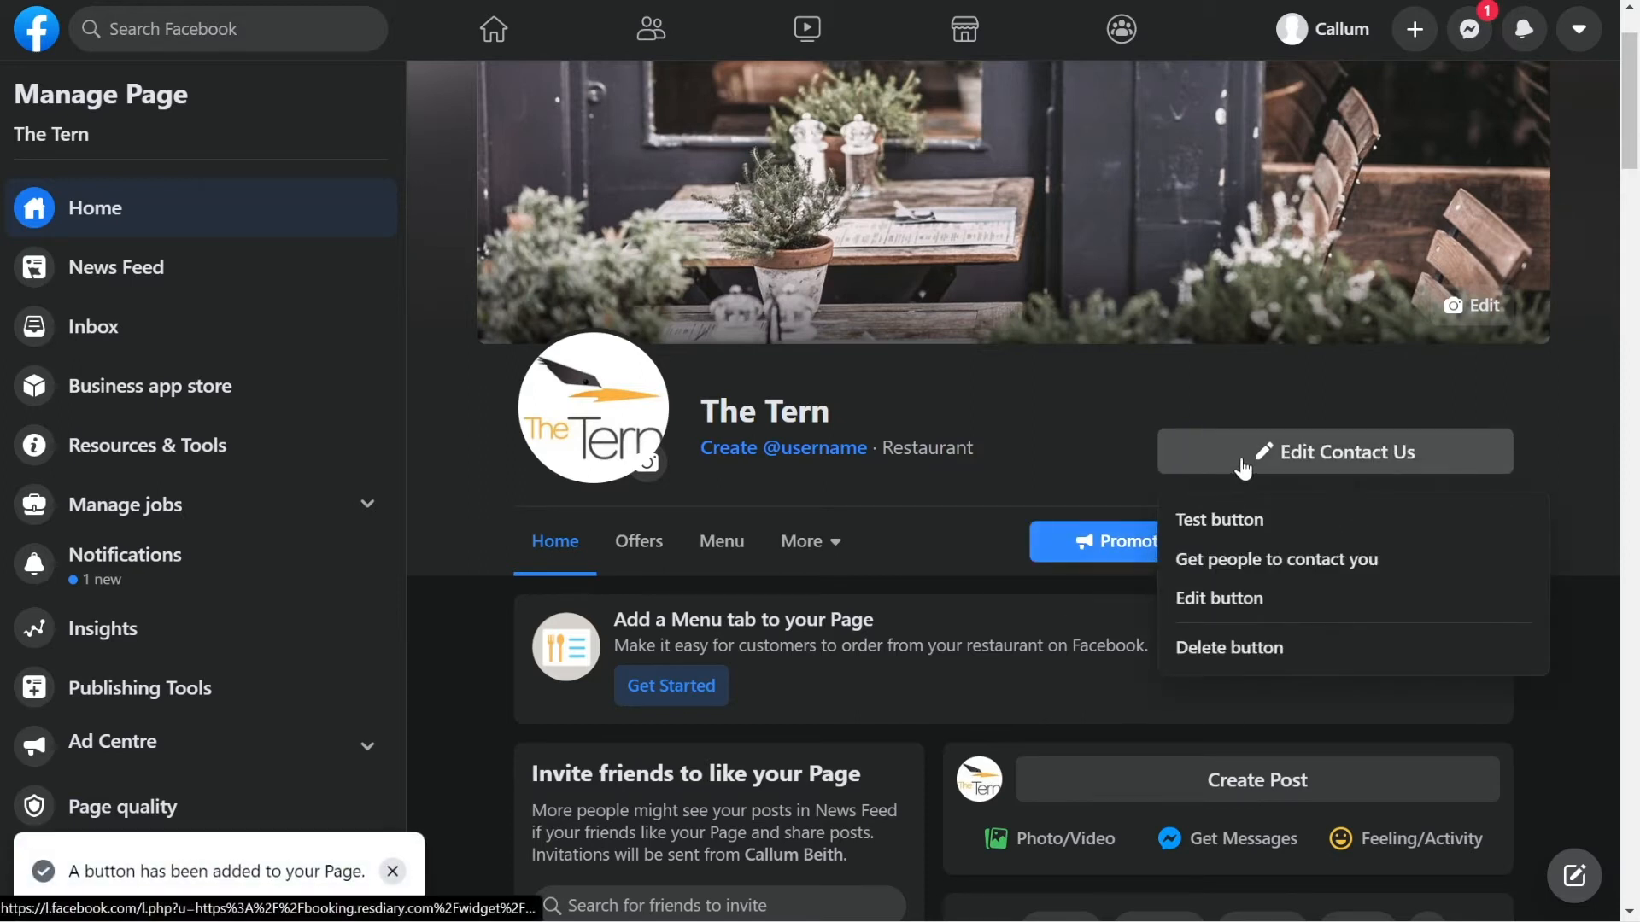
left_click(1219, 520)
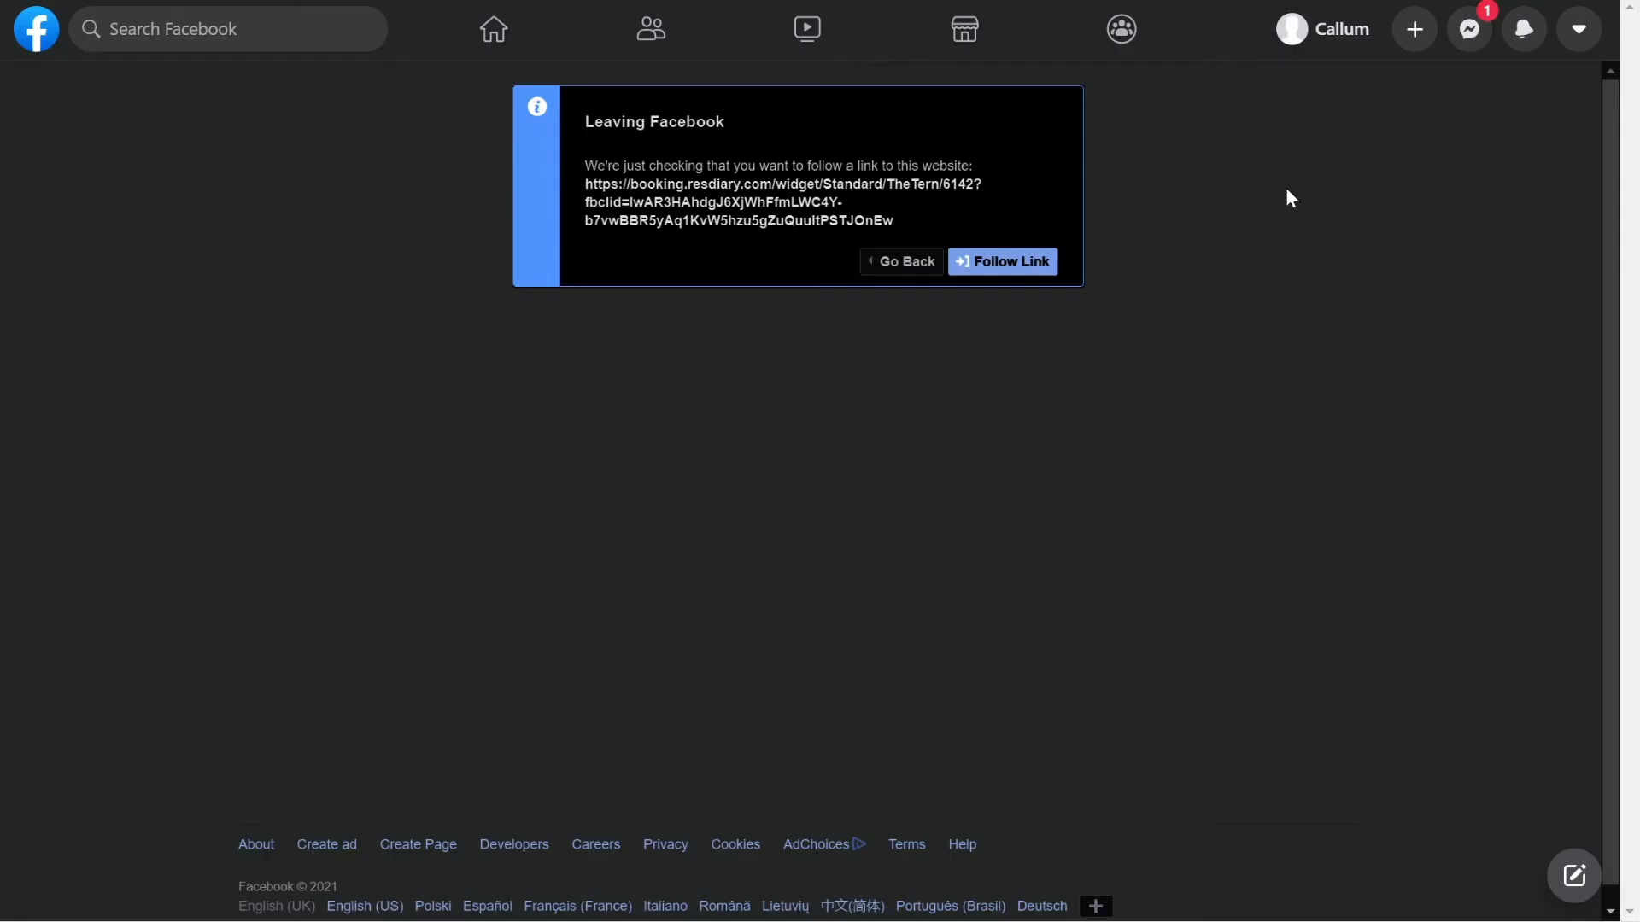
mouse_move(1035, 269)
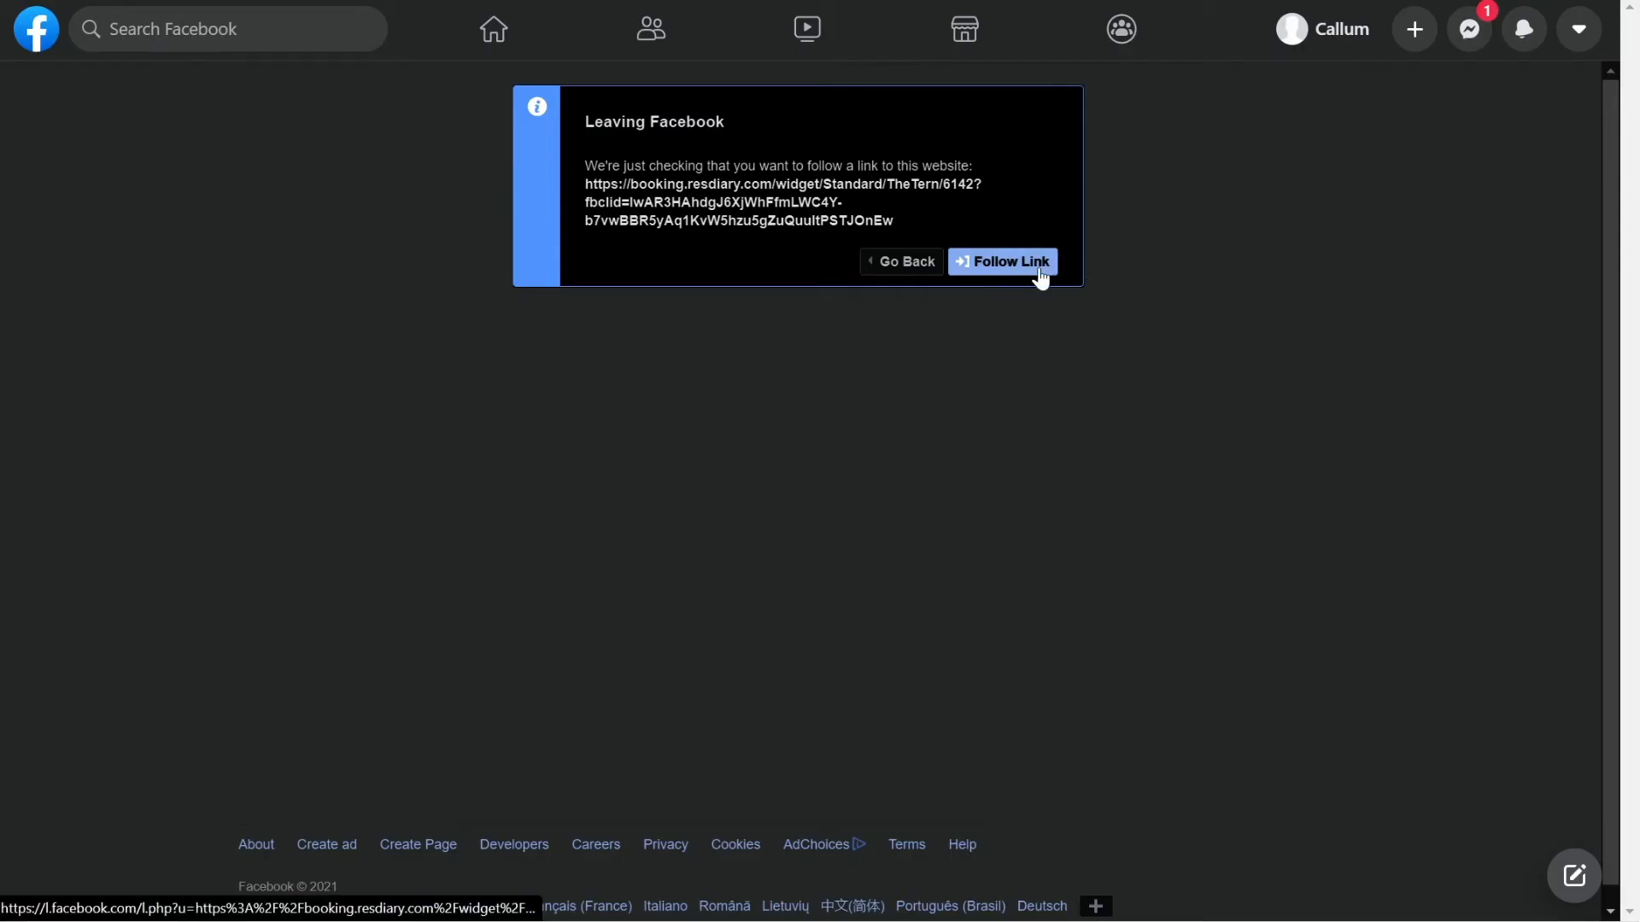
left_click(1002, 262)
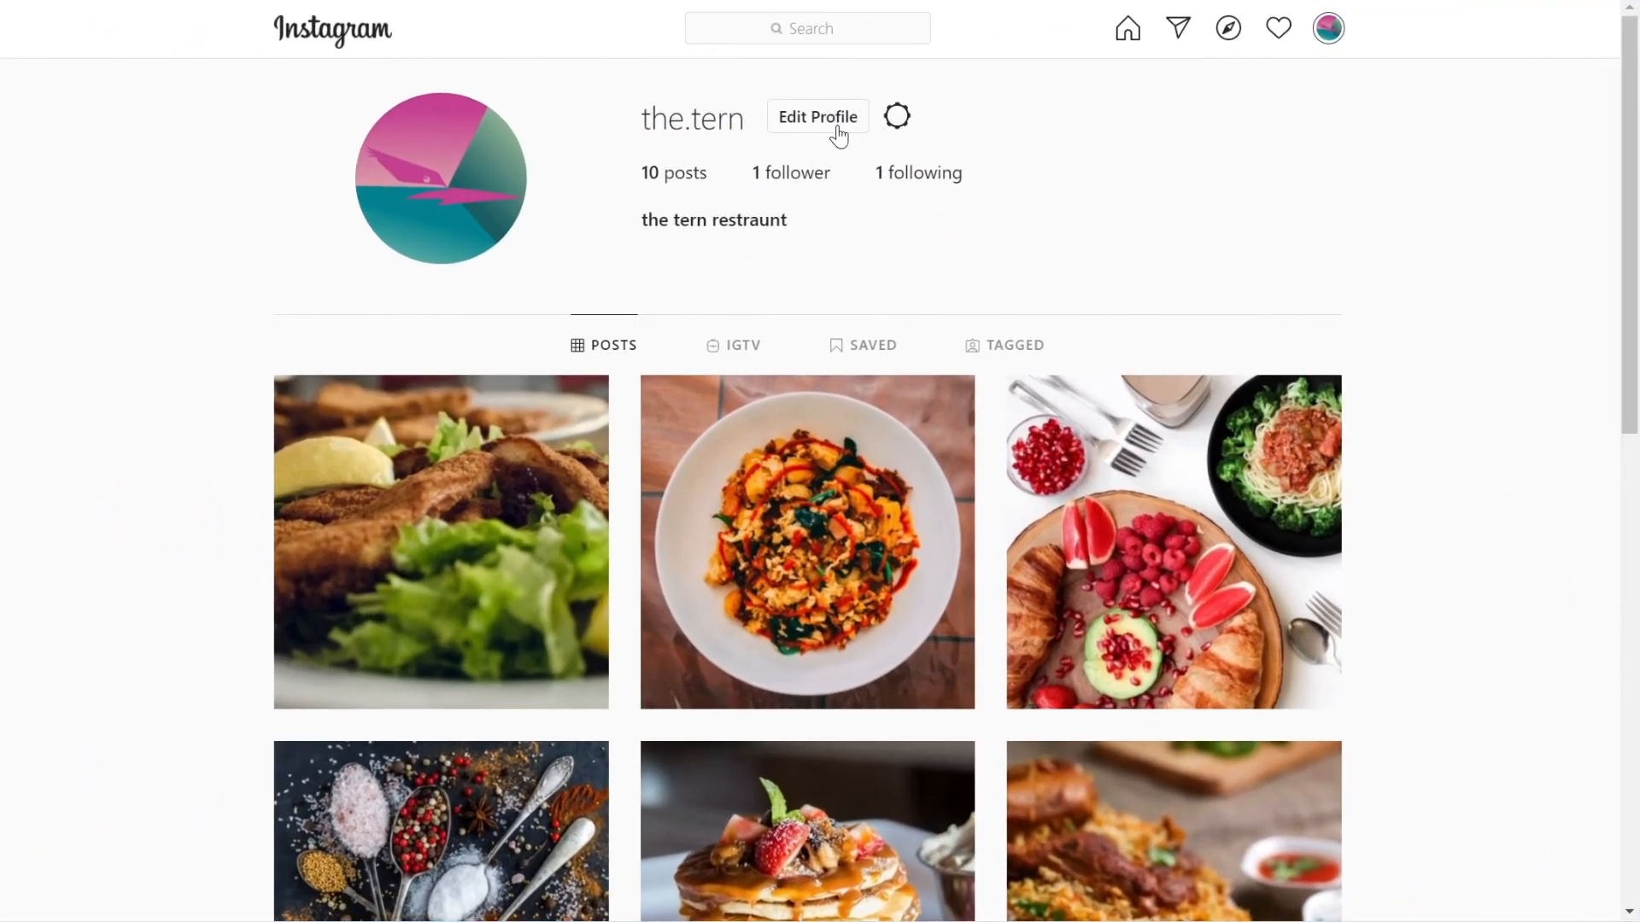
- Set the.tern's Instagram website to g.resdiary.com/widget/Standard/TheTurn/6142 and submit
left_click(818, 116)
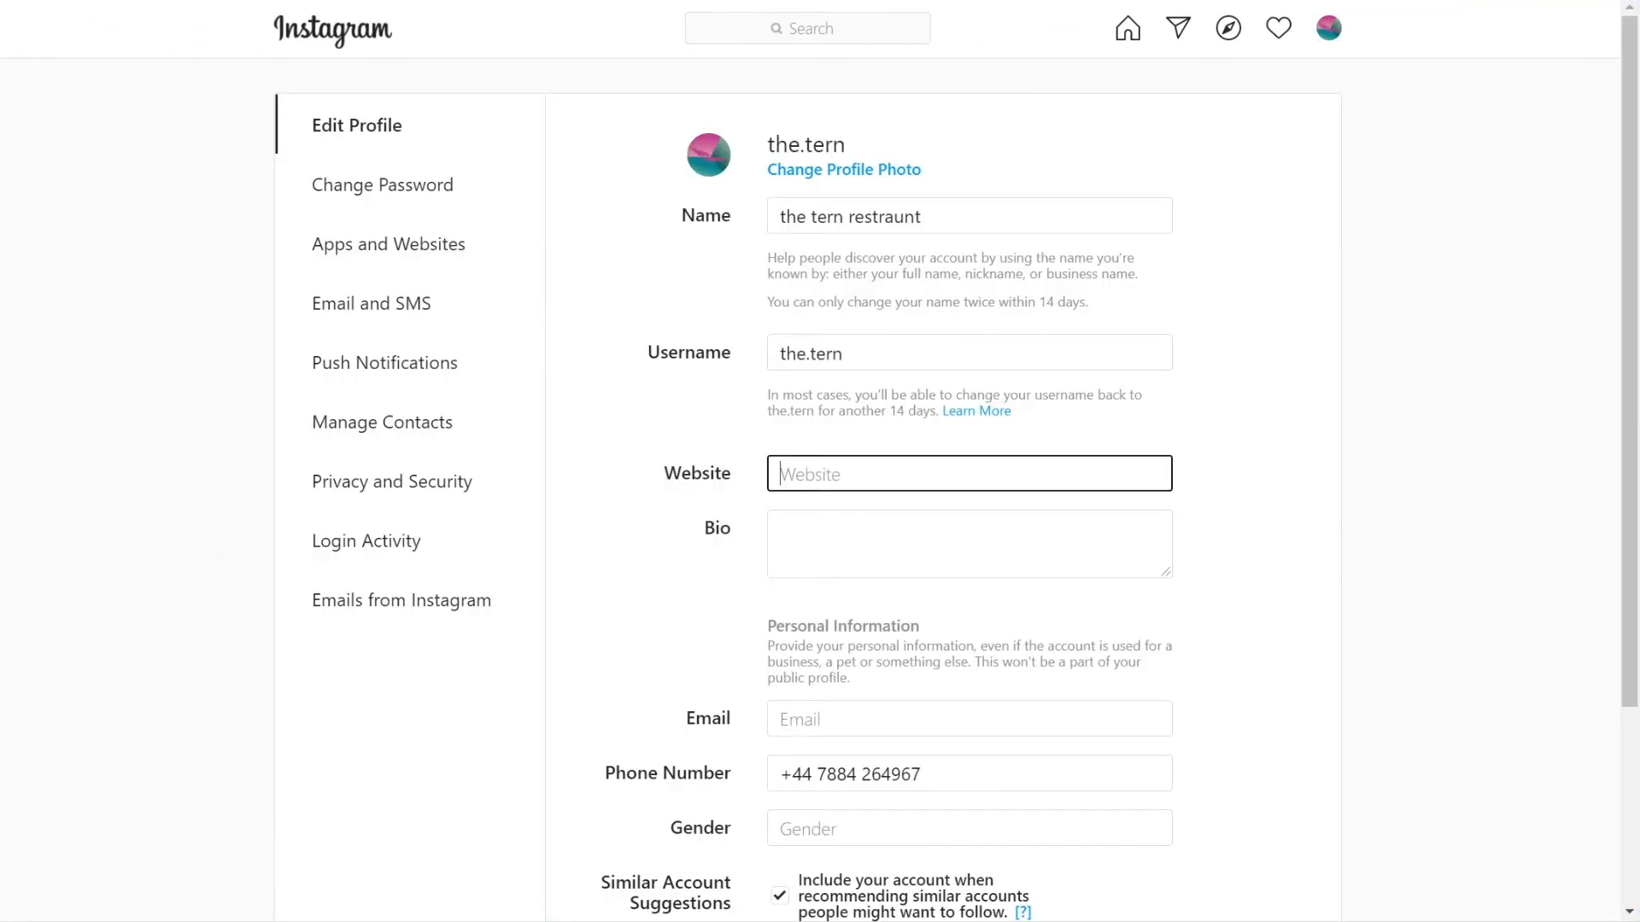
type("g.resdiary.com/widget/Standard/TheTurn/6142")
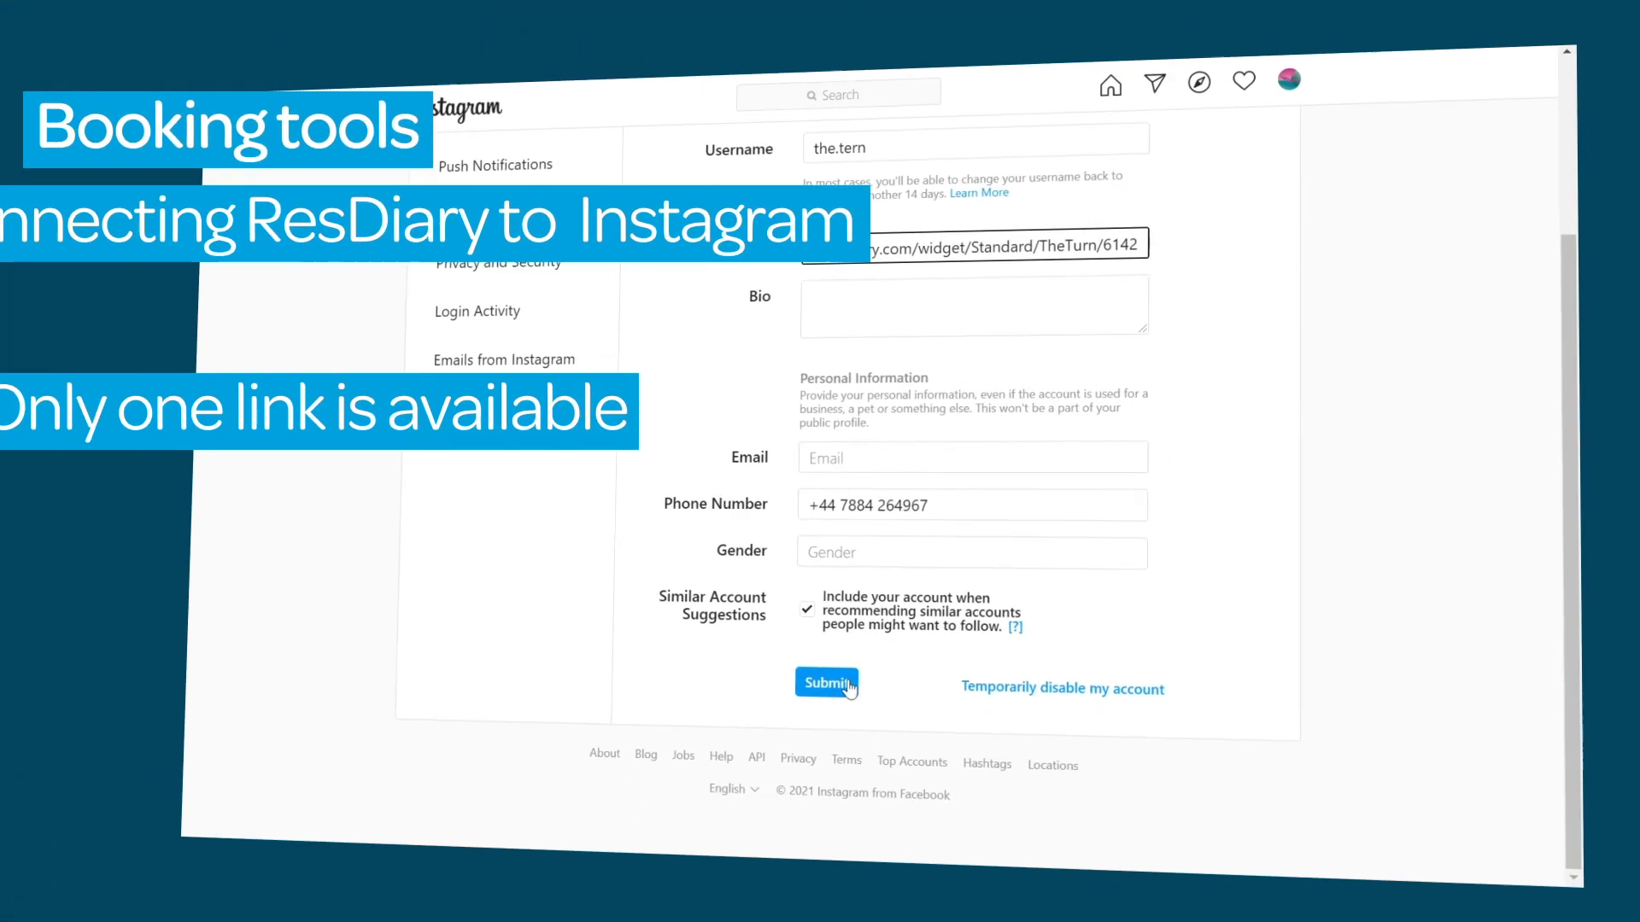
left_click(827, 684)
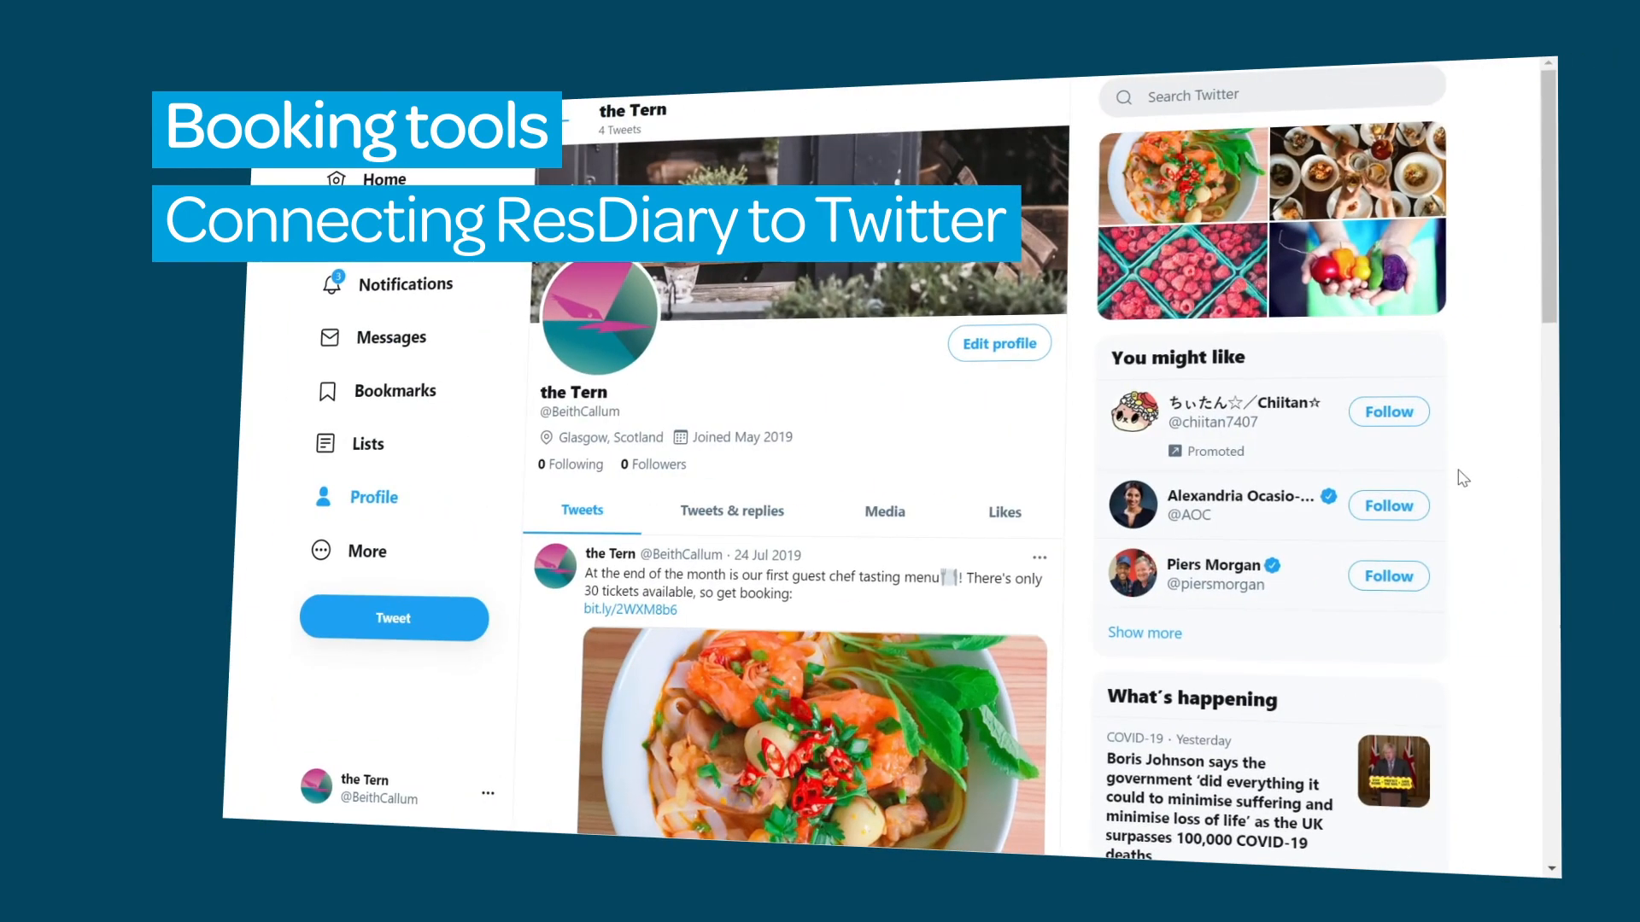
- Edit The Tern's Twitter profile, add the ResDiary booking link as website, and save
left_click(999, 343)
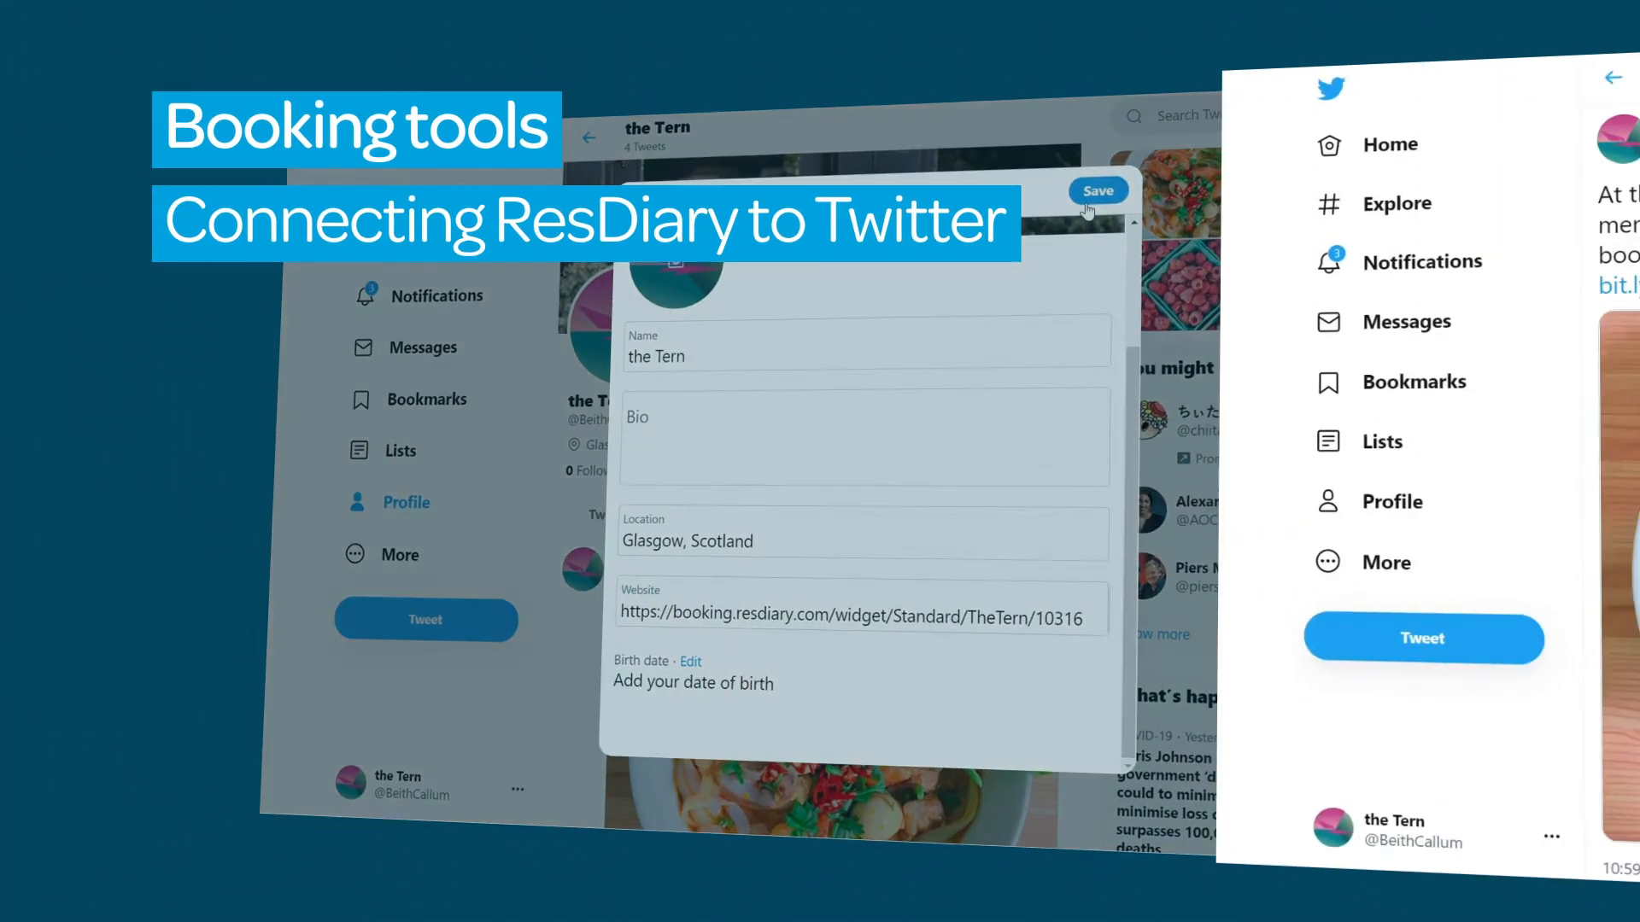
left_click(1098, 190)
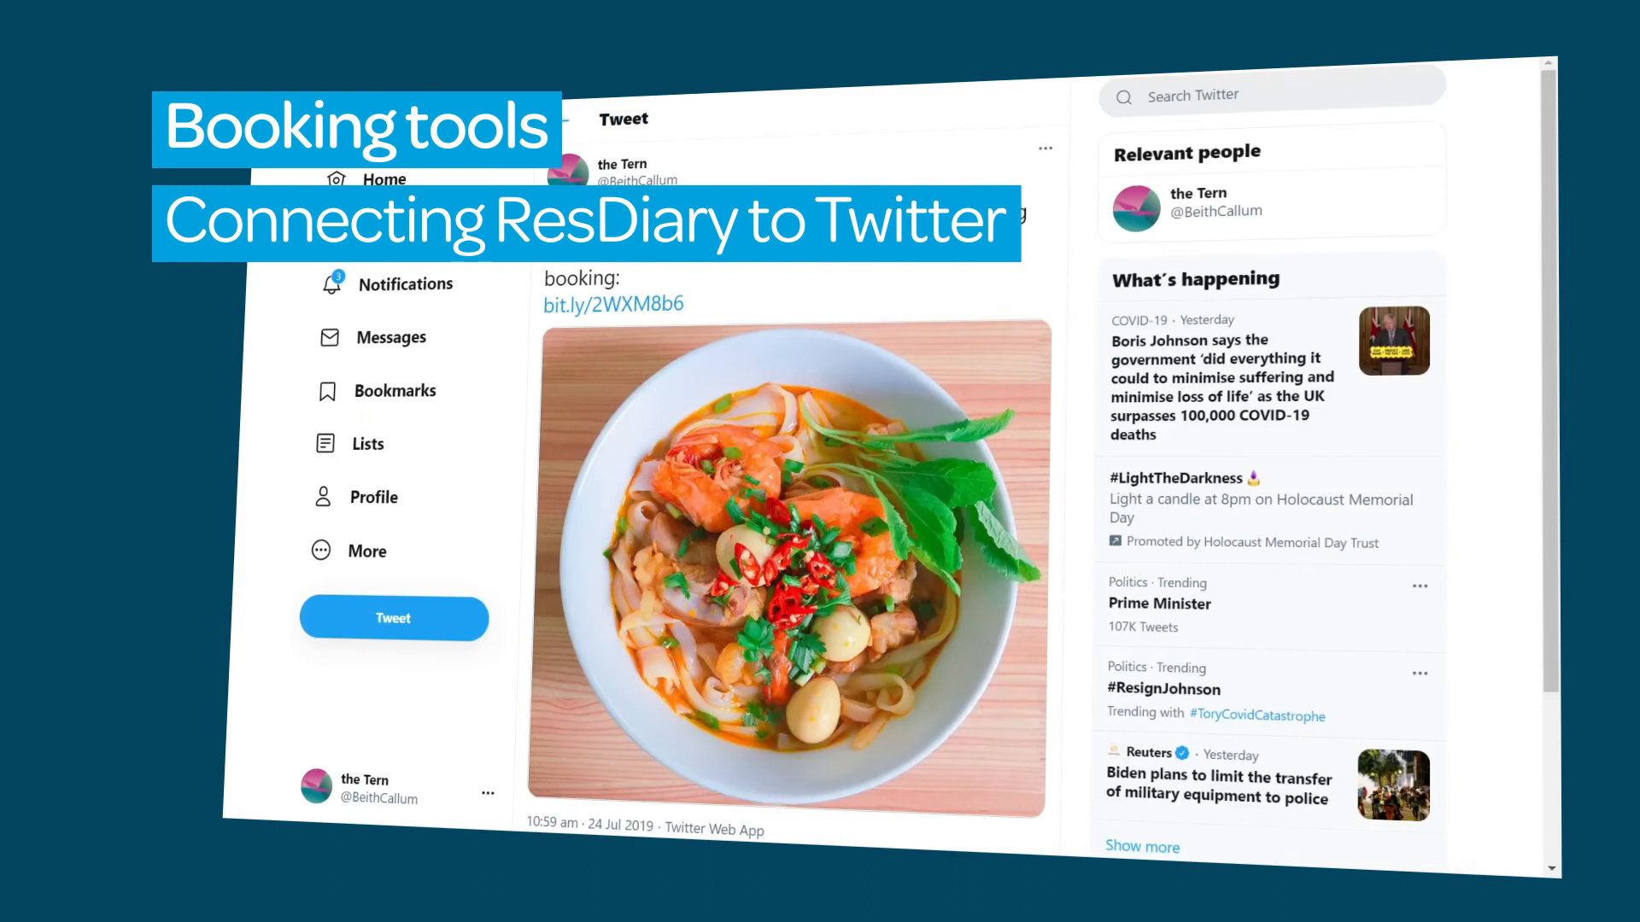